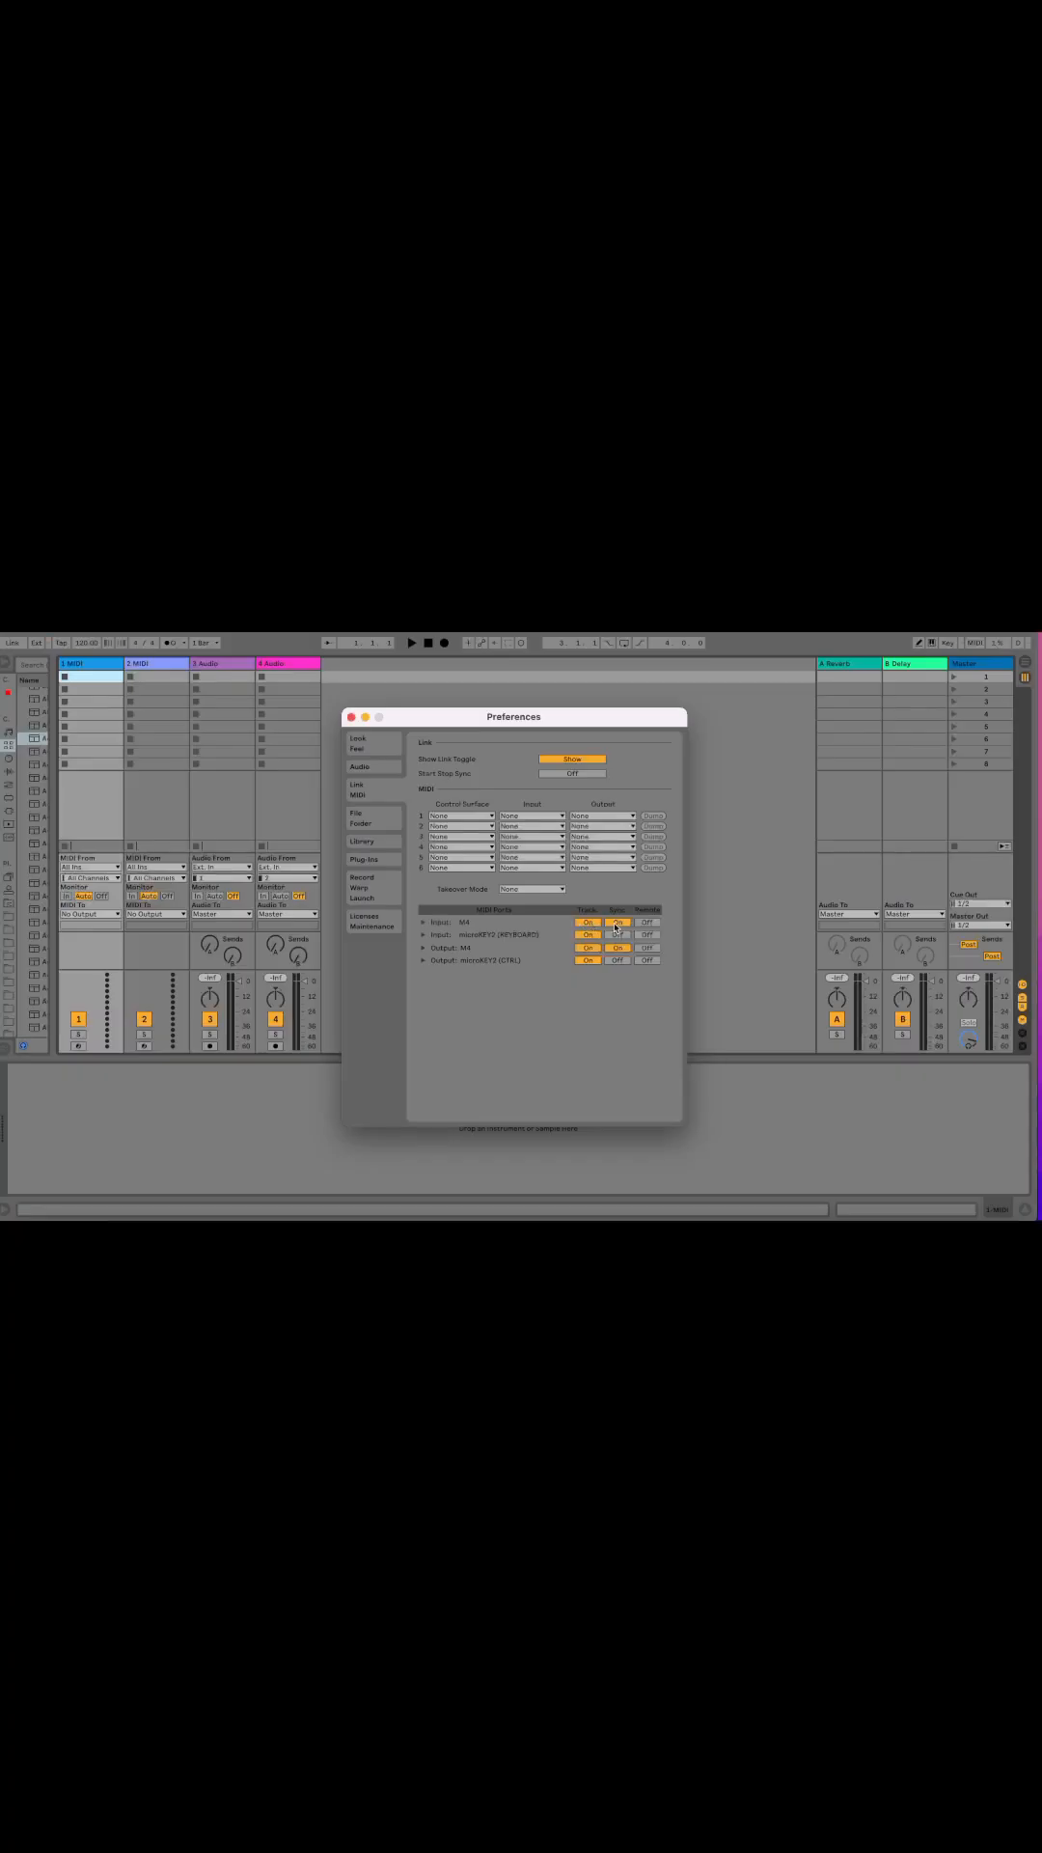
Step: Switch the Sync toggle for the M4 MIDI input port to On in Link/Tempo/MIDI preferences
{"action": "left_click", "coordinate": [349, 717]}
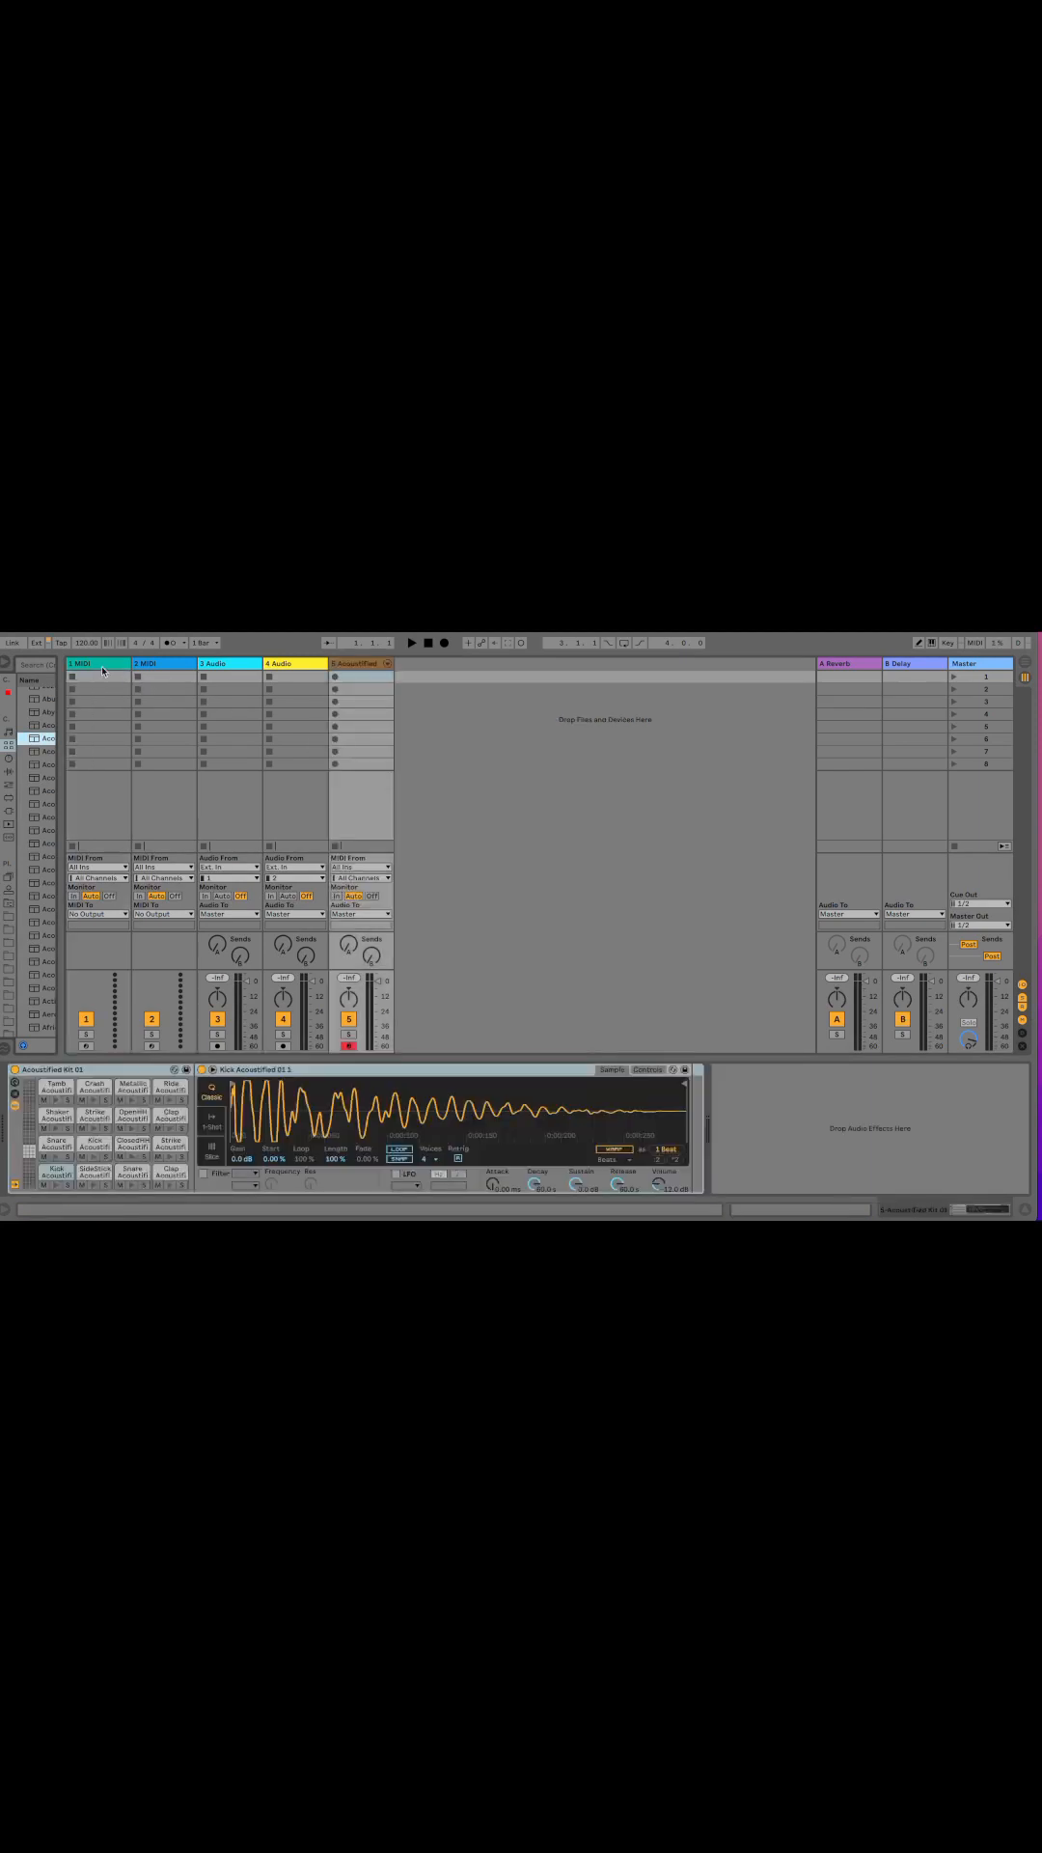
Step: Select the first MIDI track to begin removing the extra tracks
{"action": "left_click", "coordinate": [94, 866]}
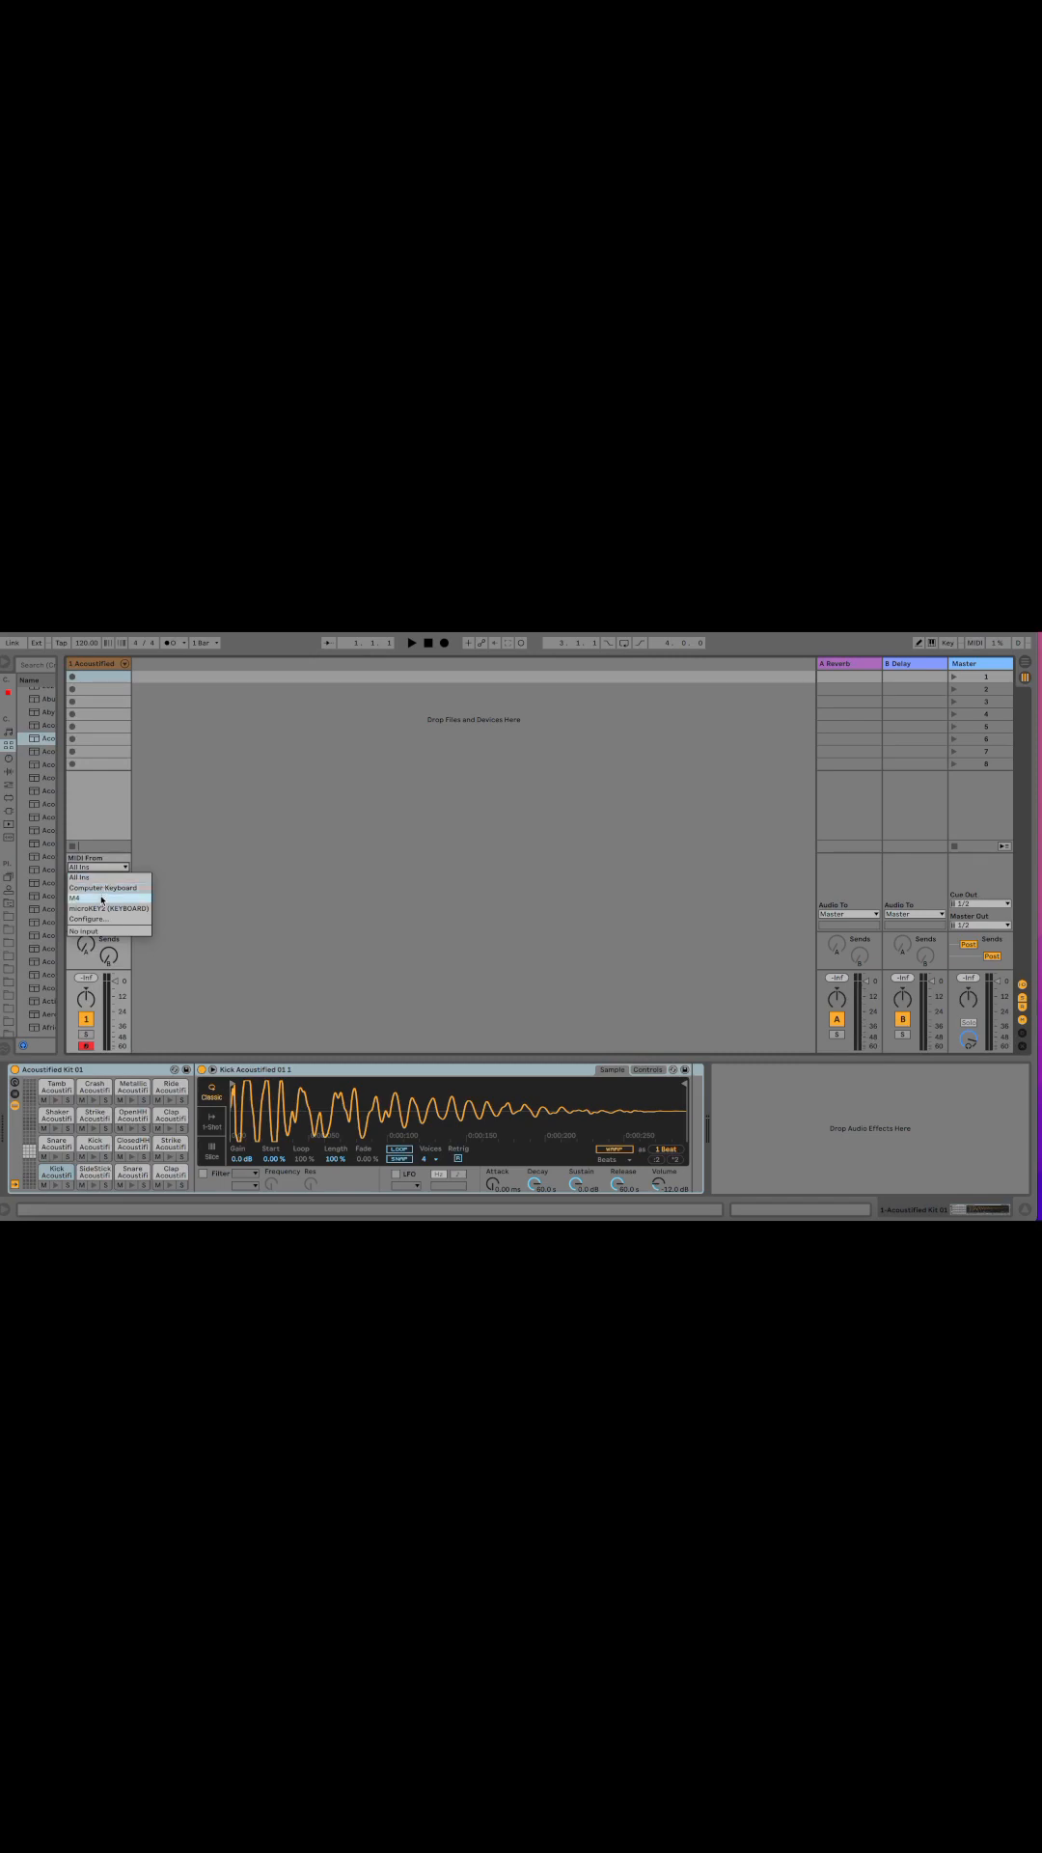